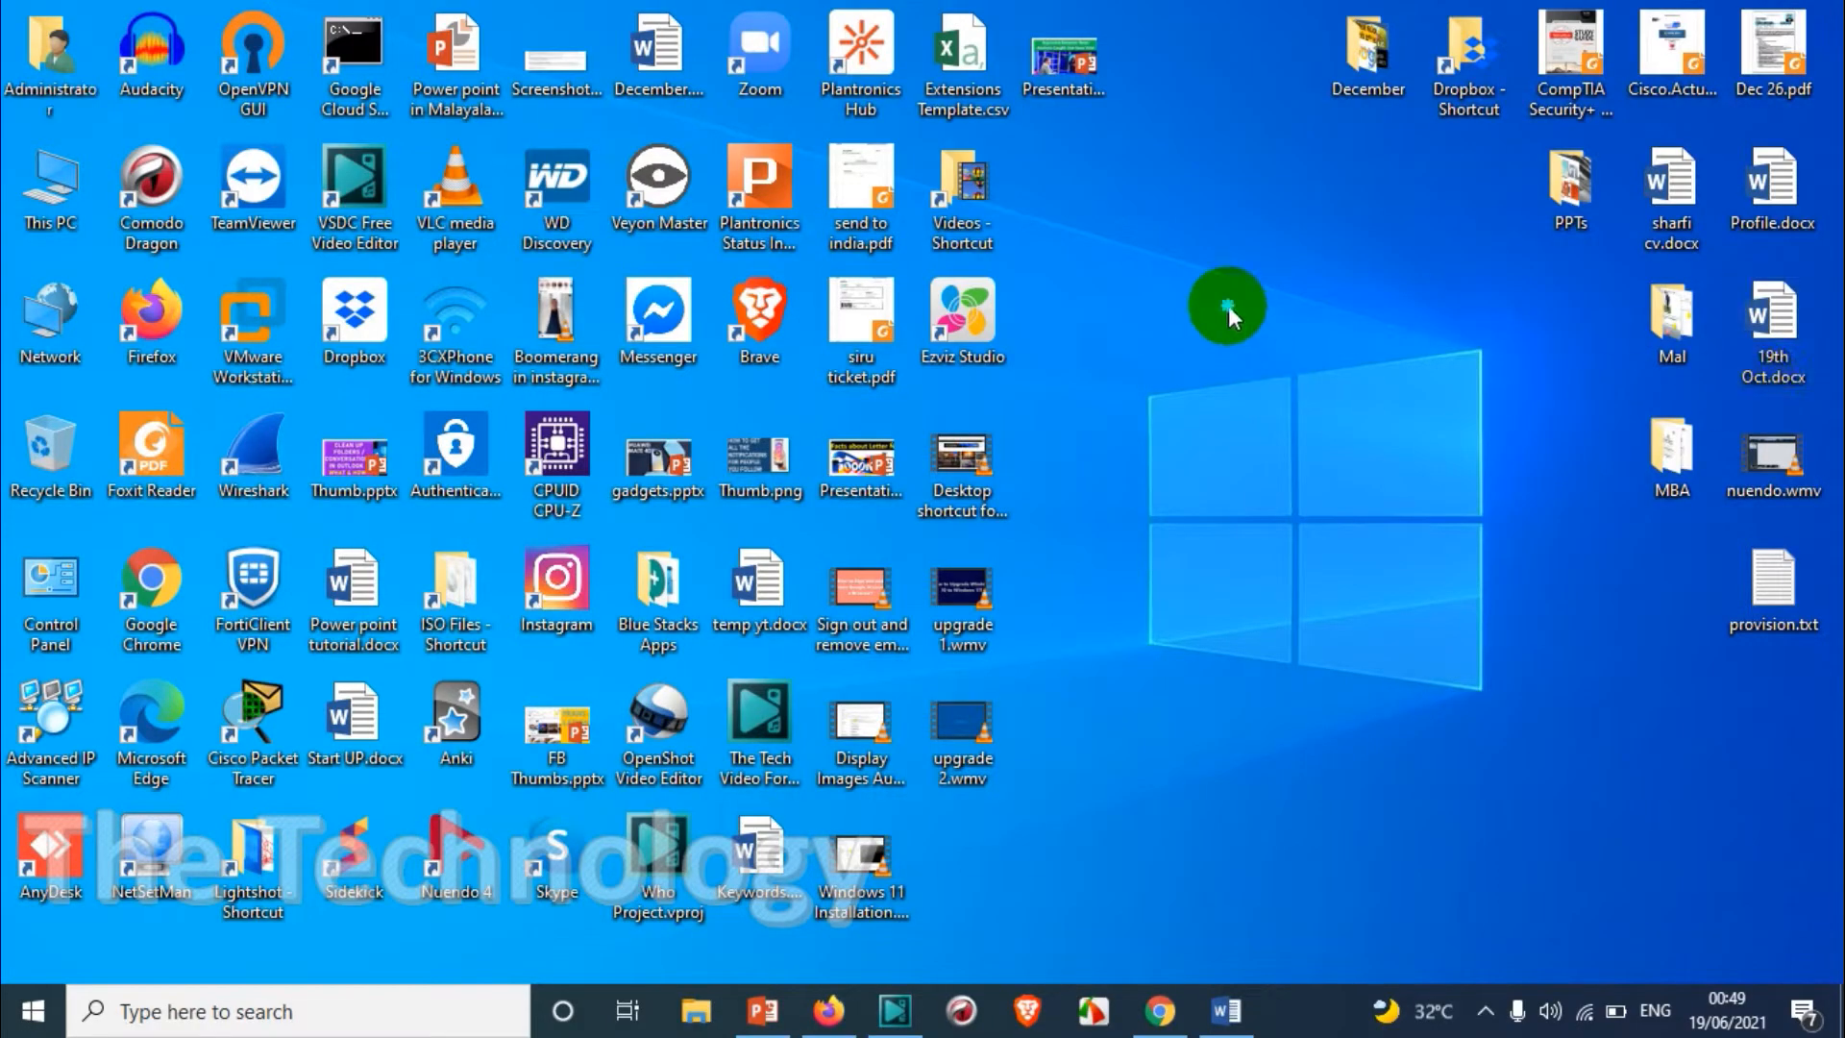
mouse_move(1306, 388)
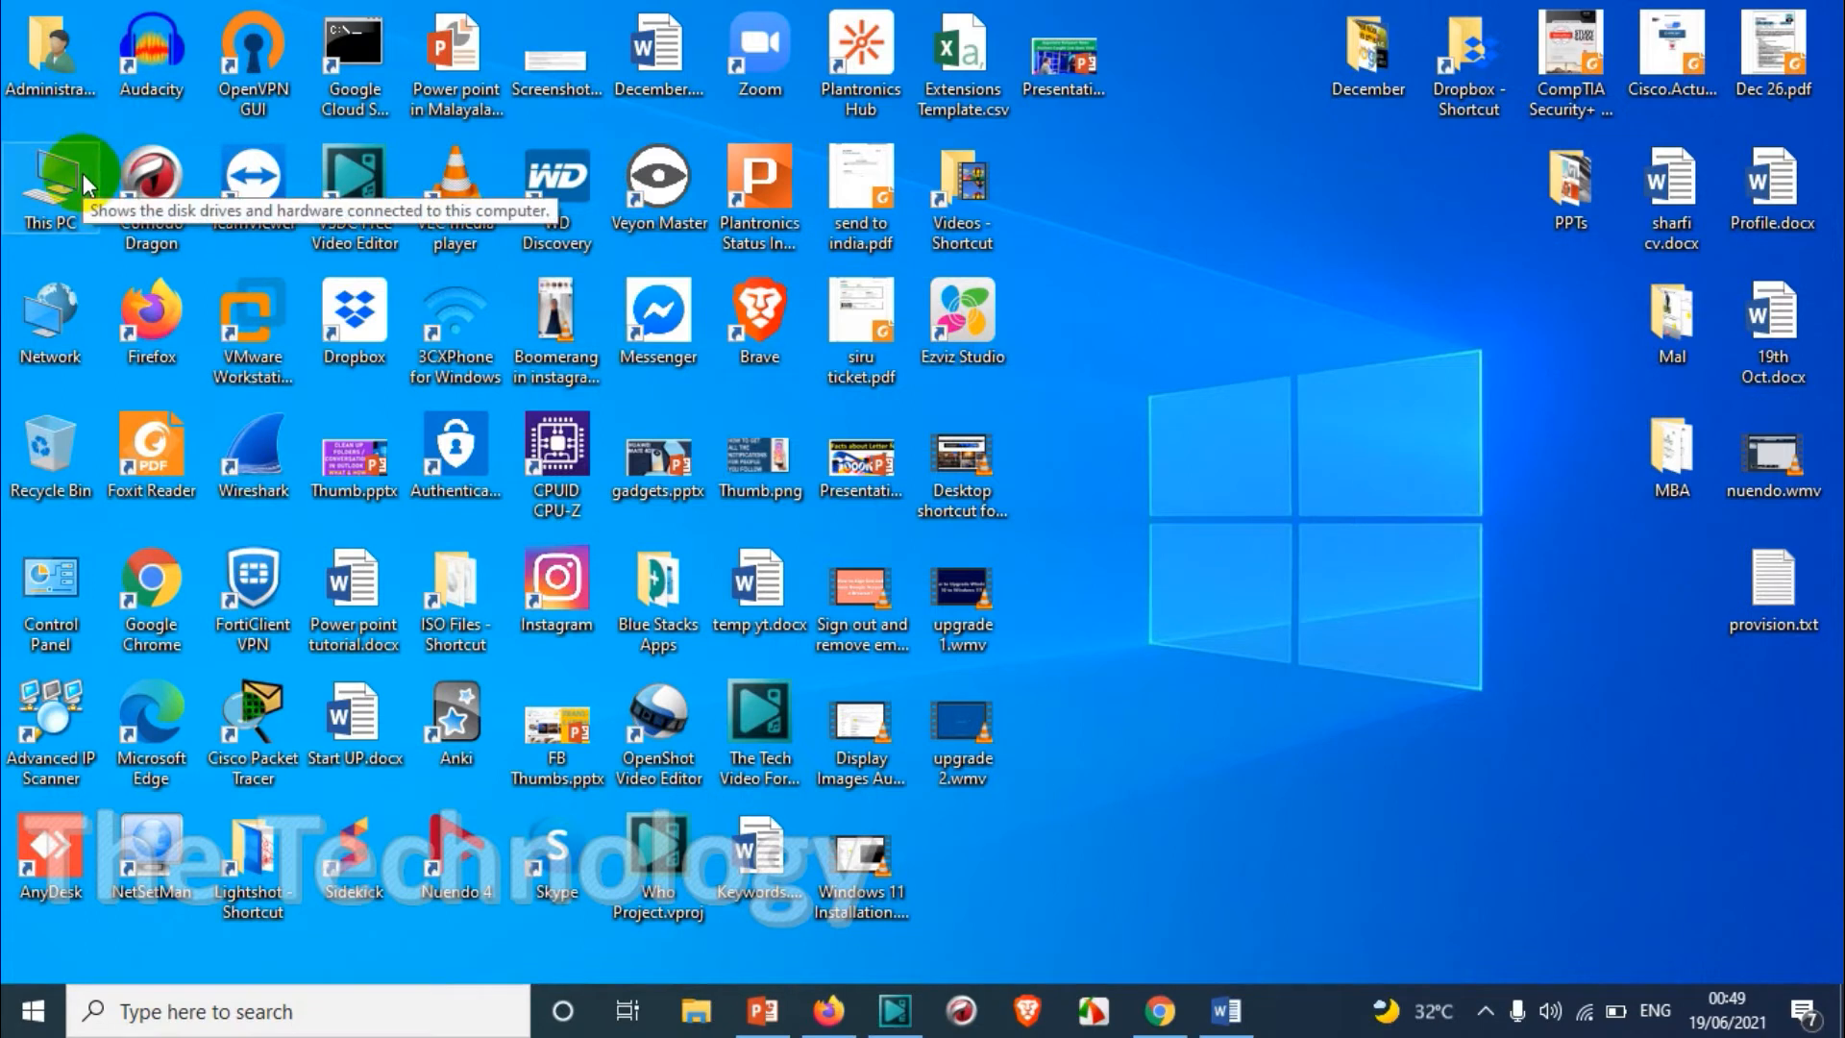
mouse_move(49, 594)
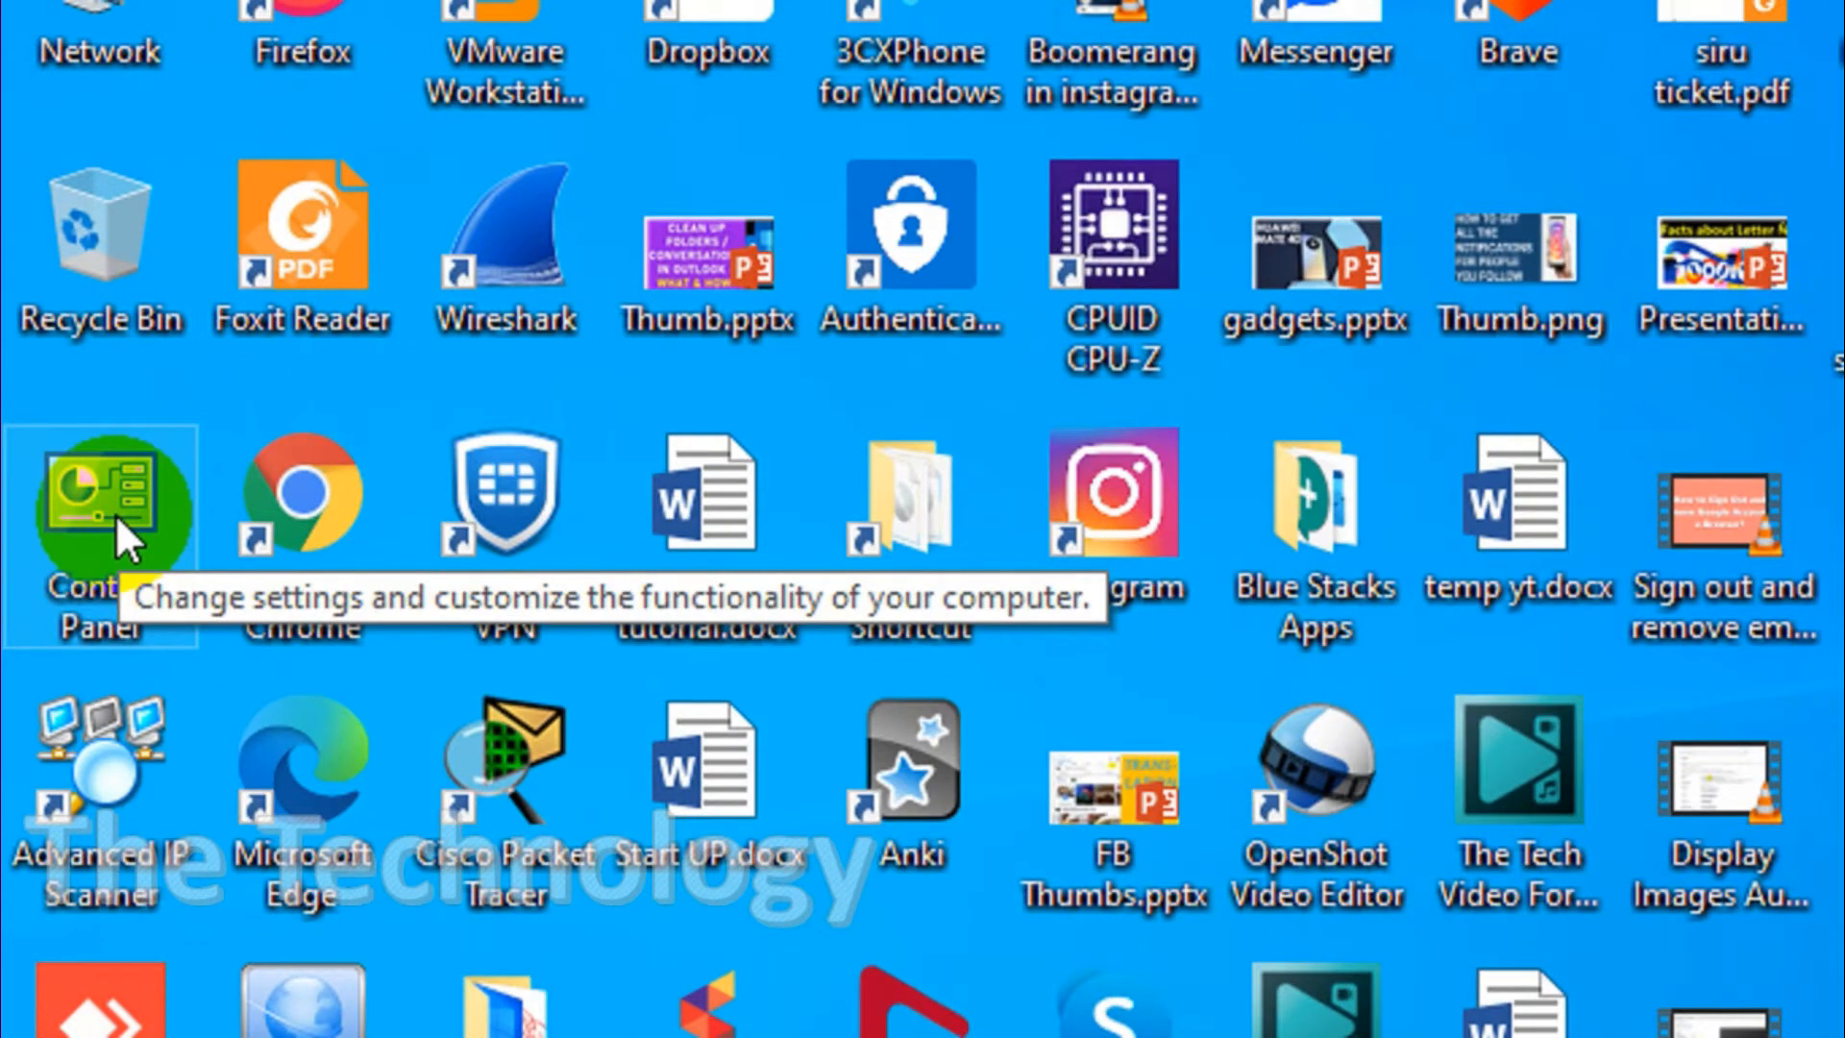
- Open Control Panel from the desktop and go to Programs and Features
double_click(100, 494)
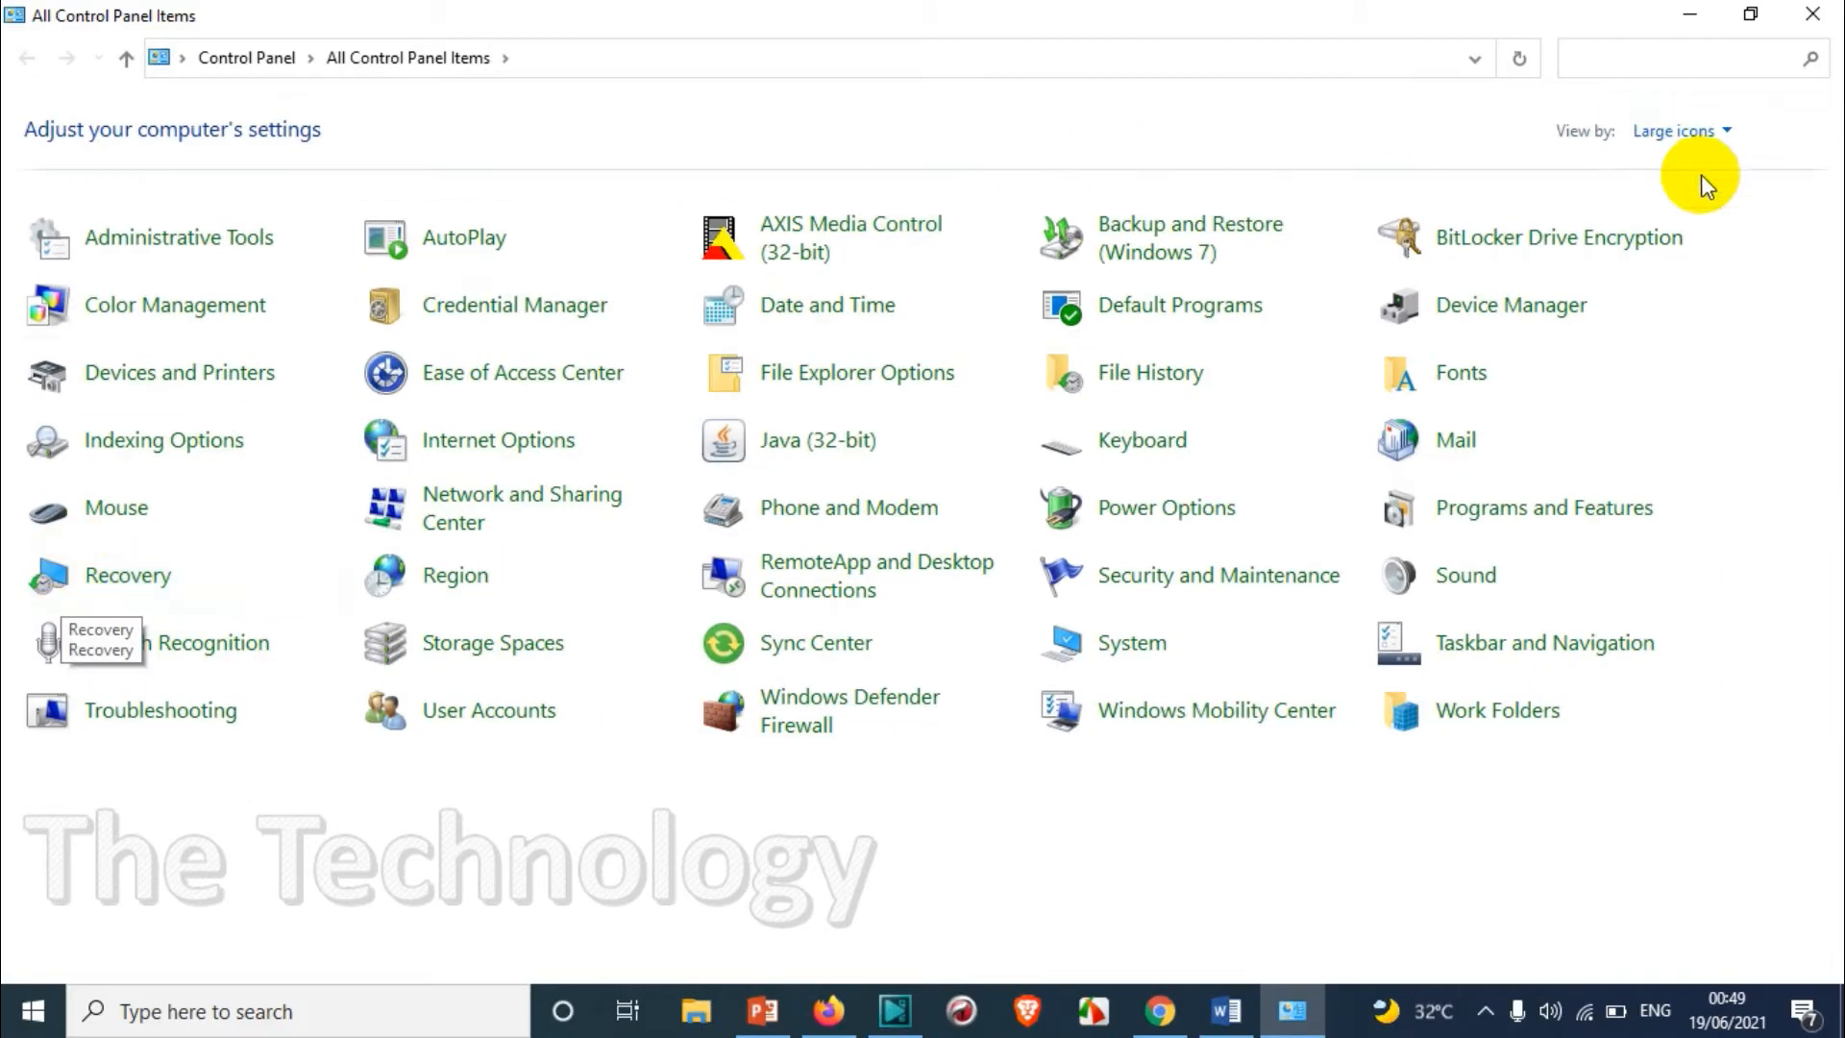
mouse_move(1191, 236)
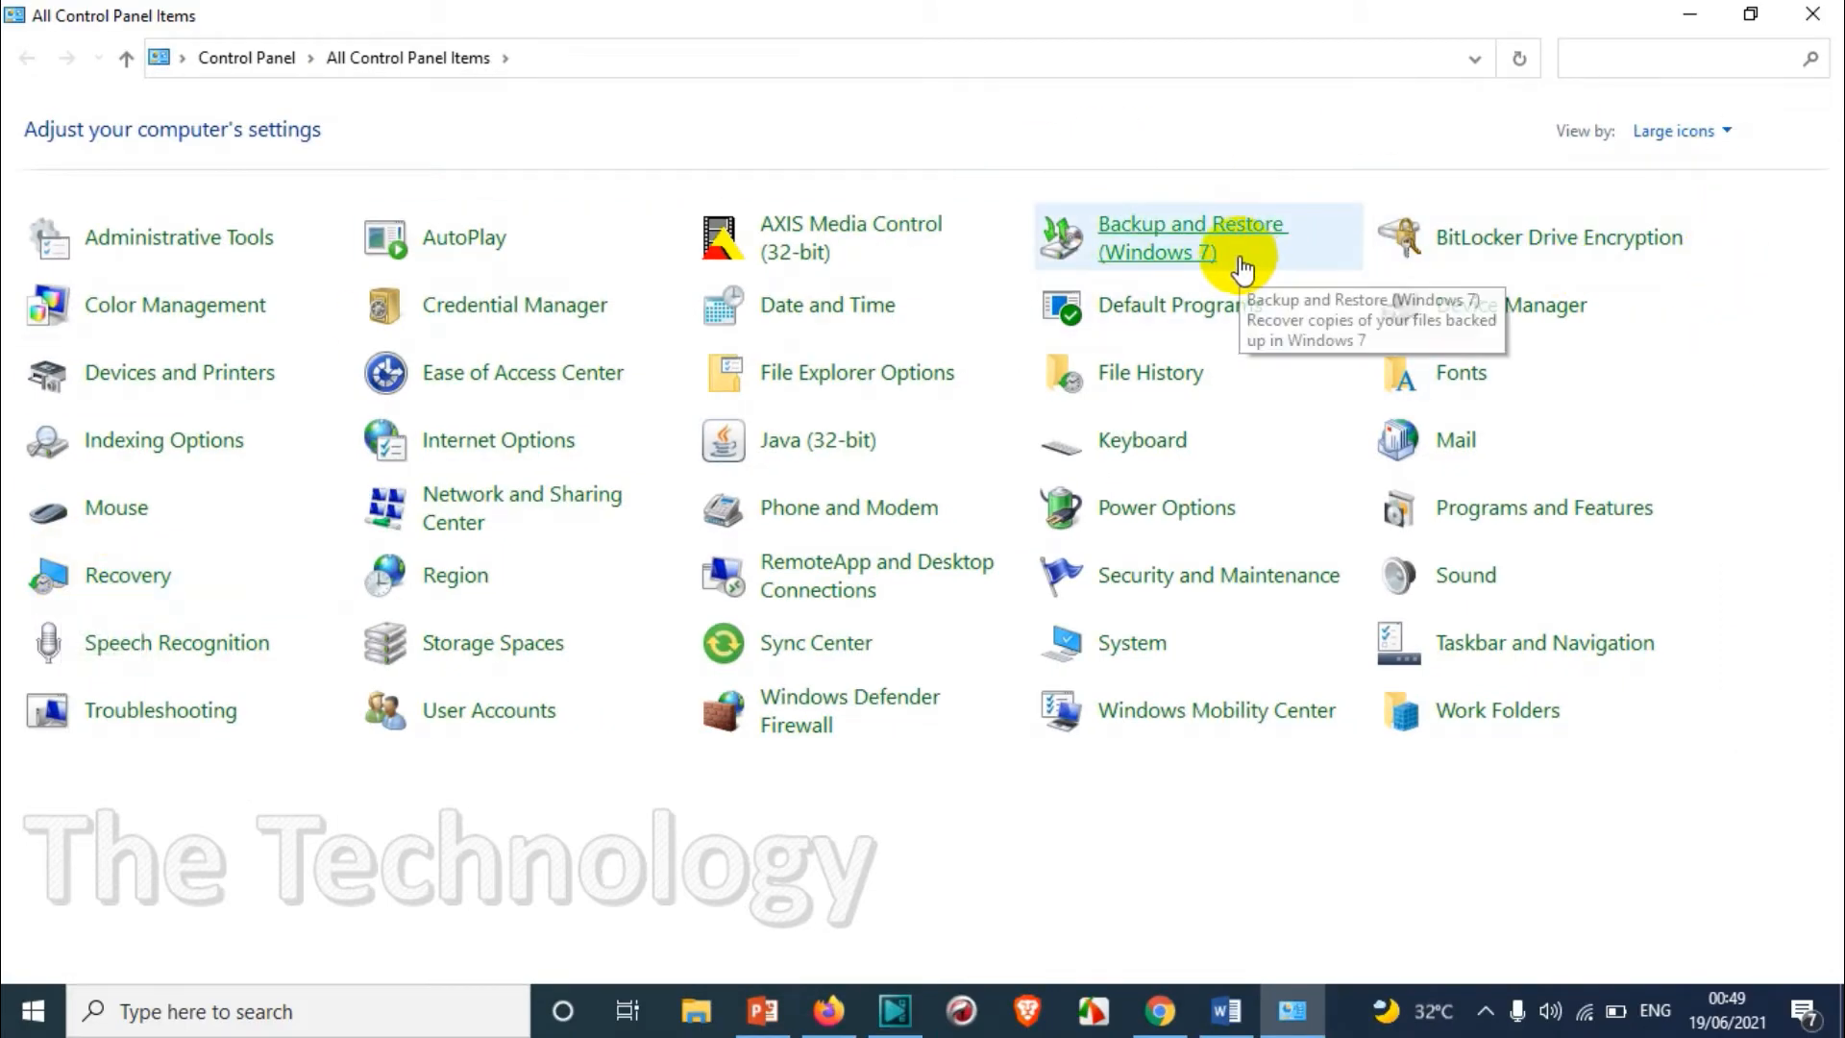
mouse_move(959, 494)
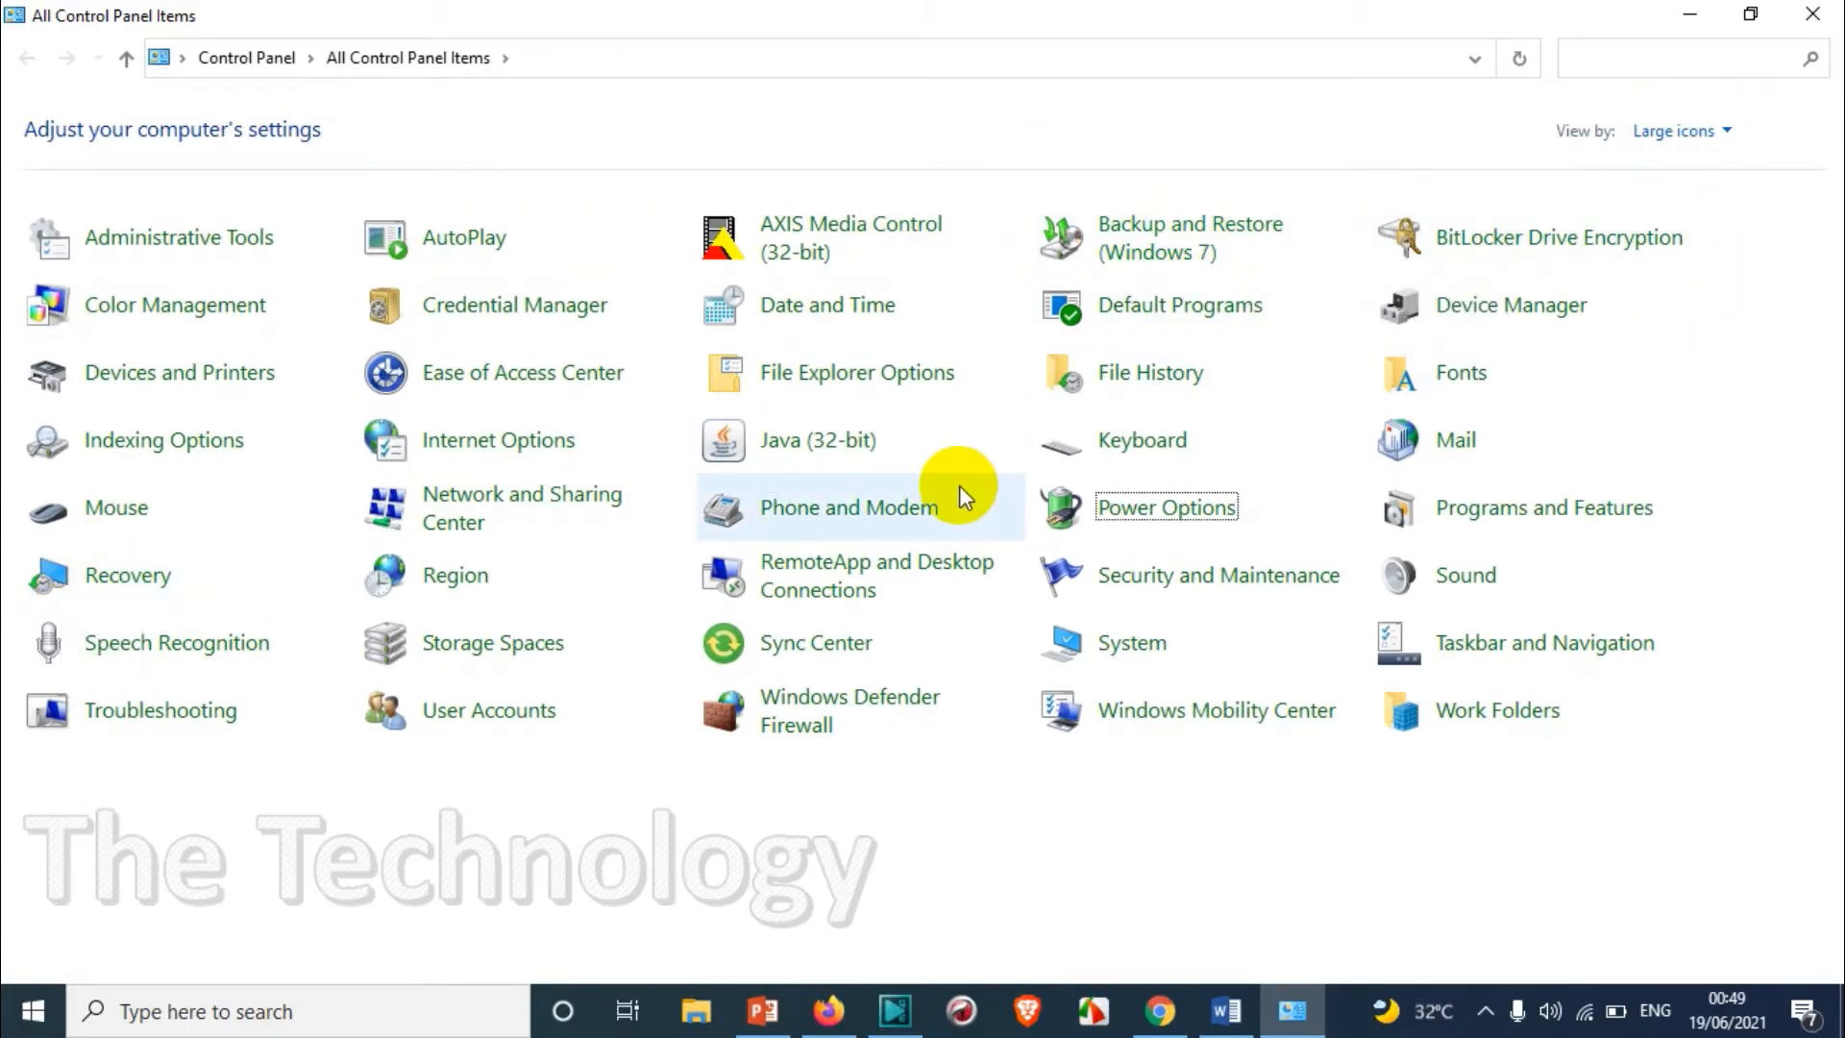
click(1545, 508)
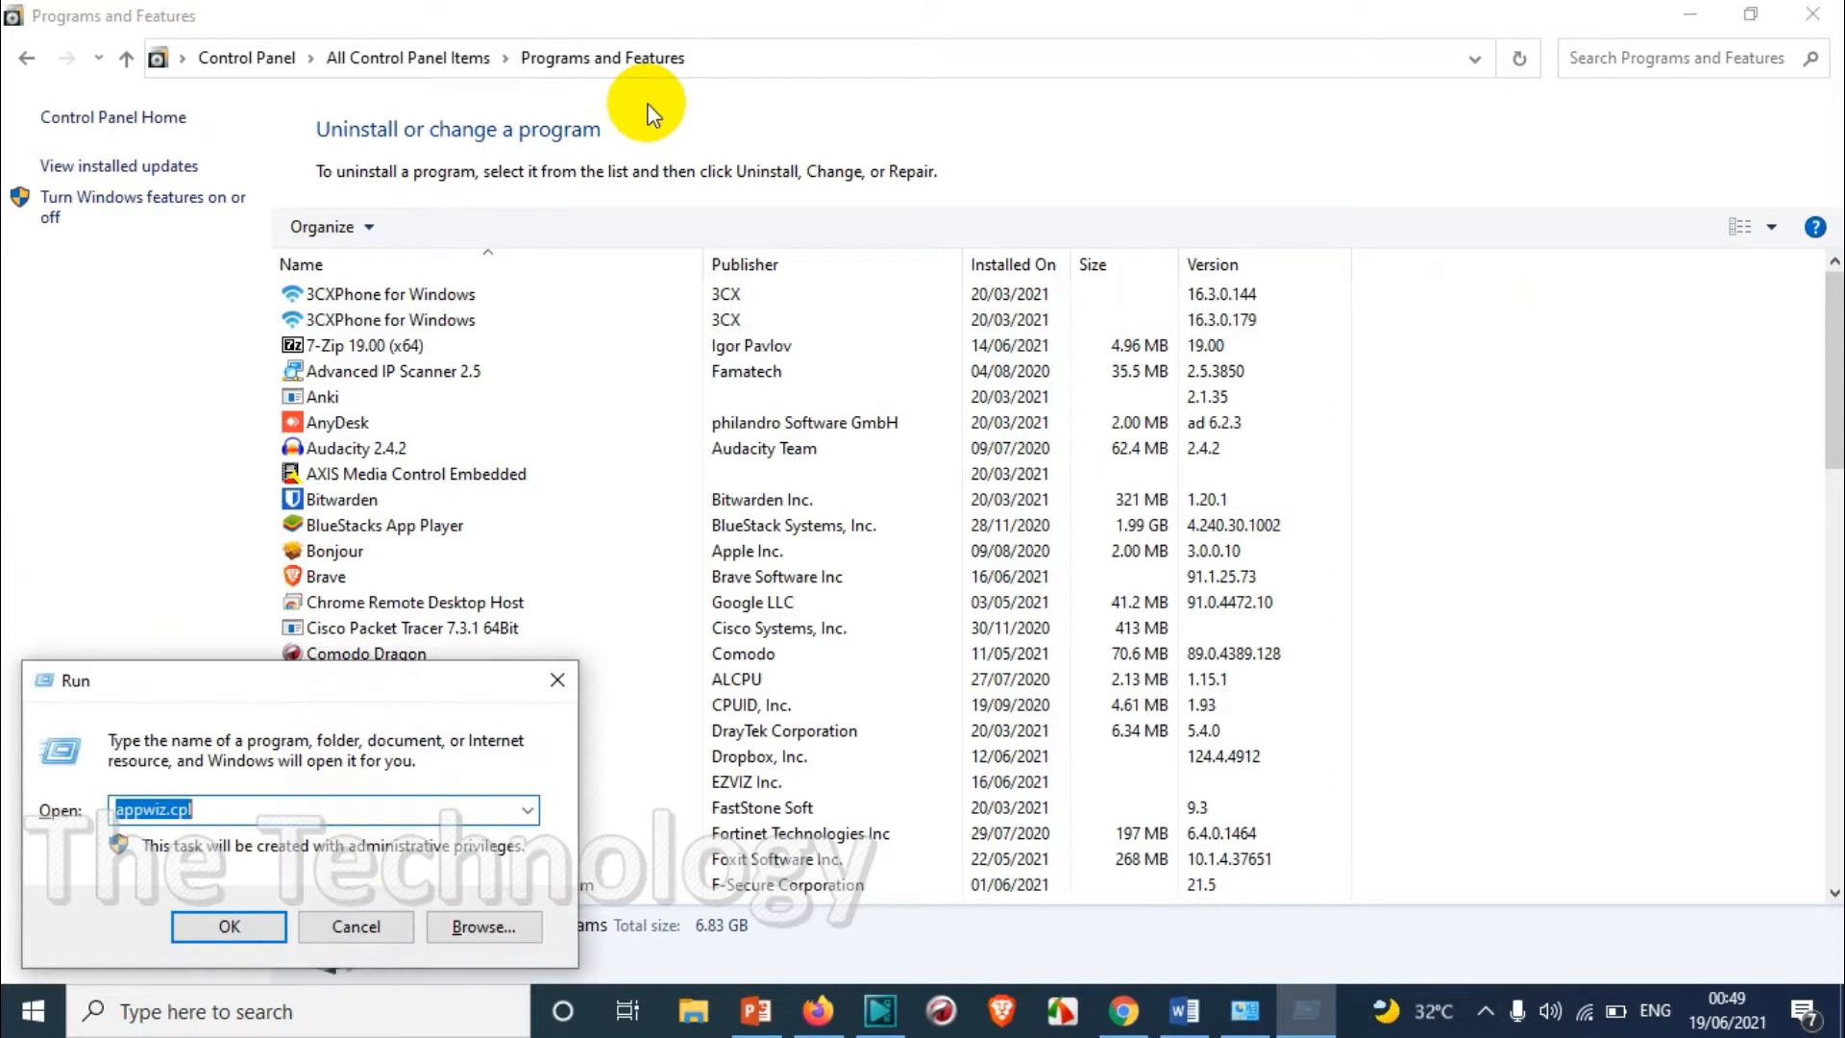
mouse_move(1493, 28)
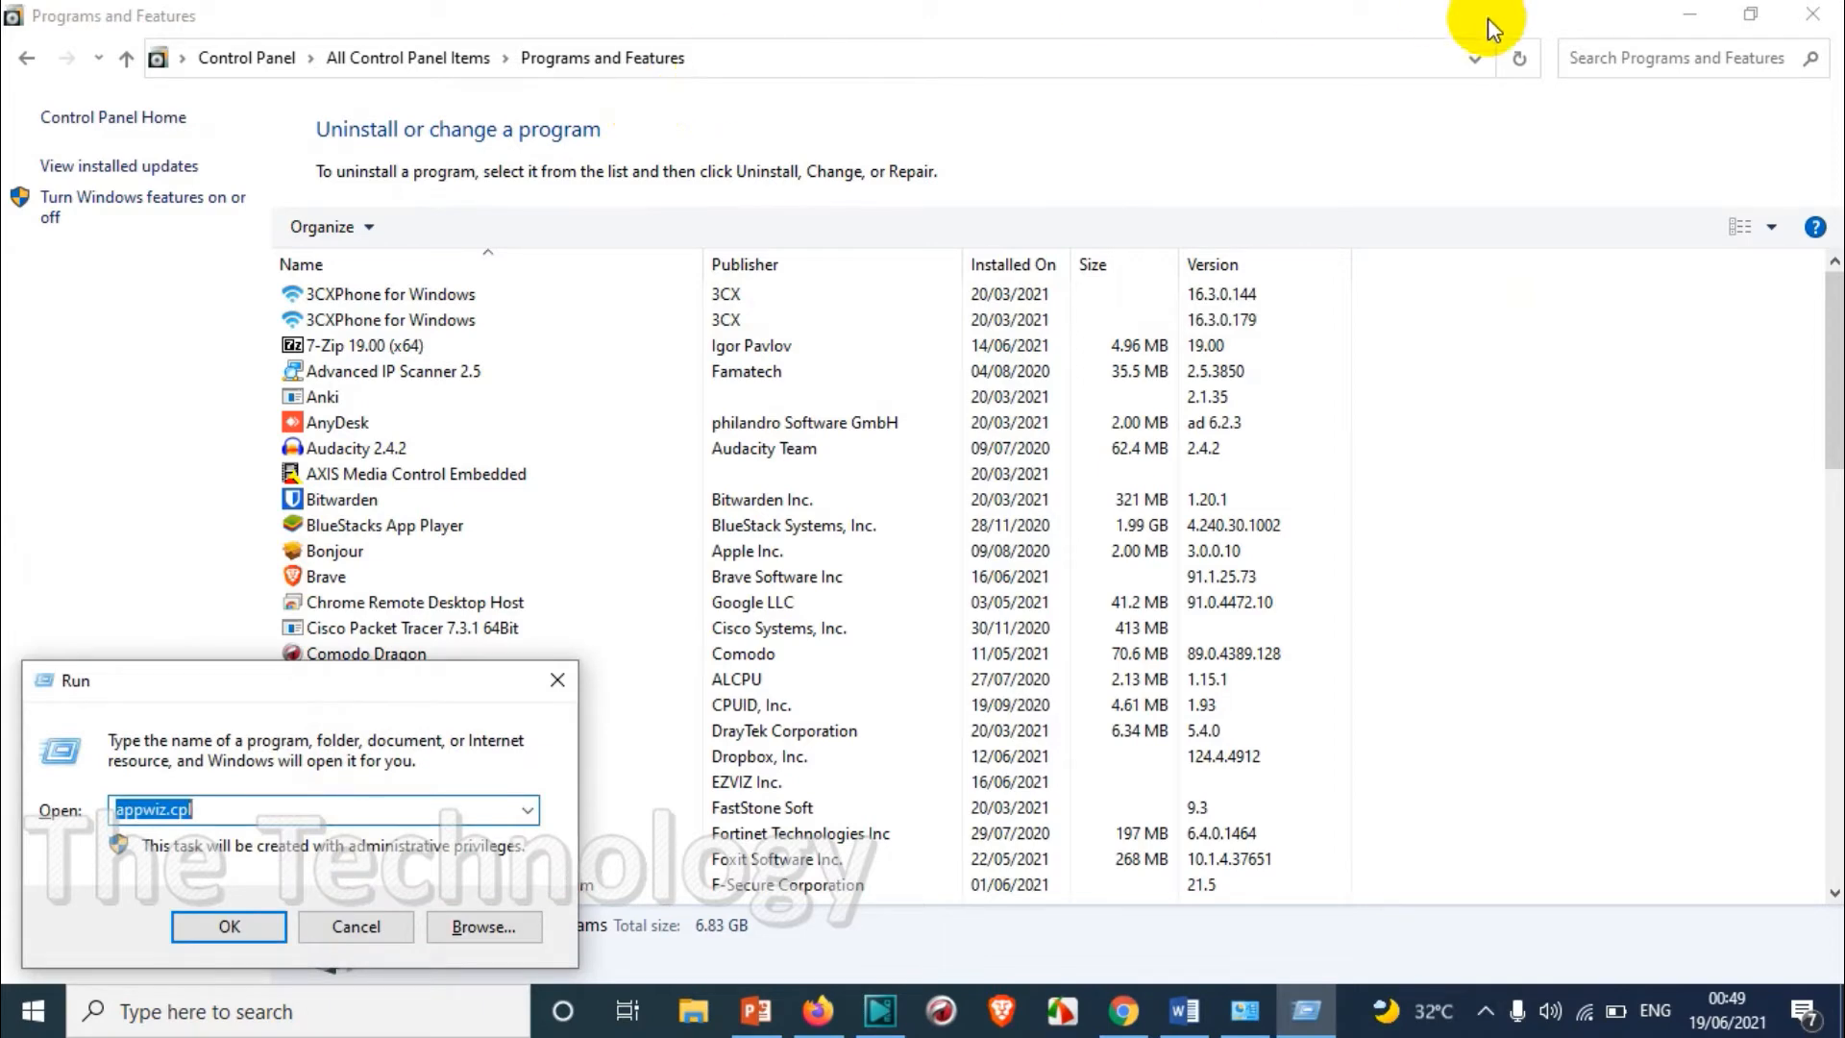
mouse_move(1819, 15)
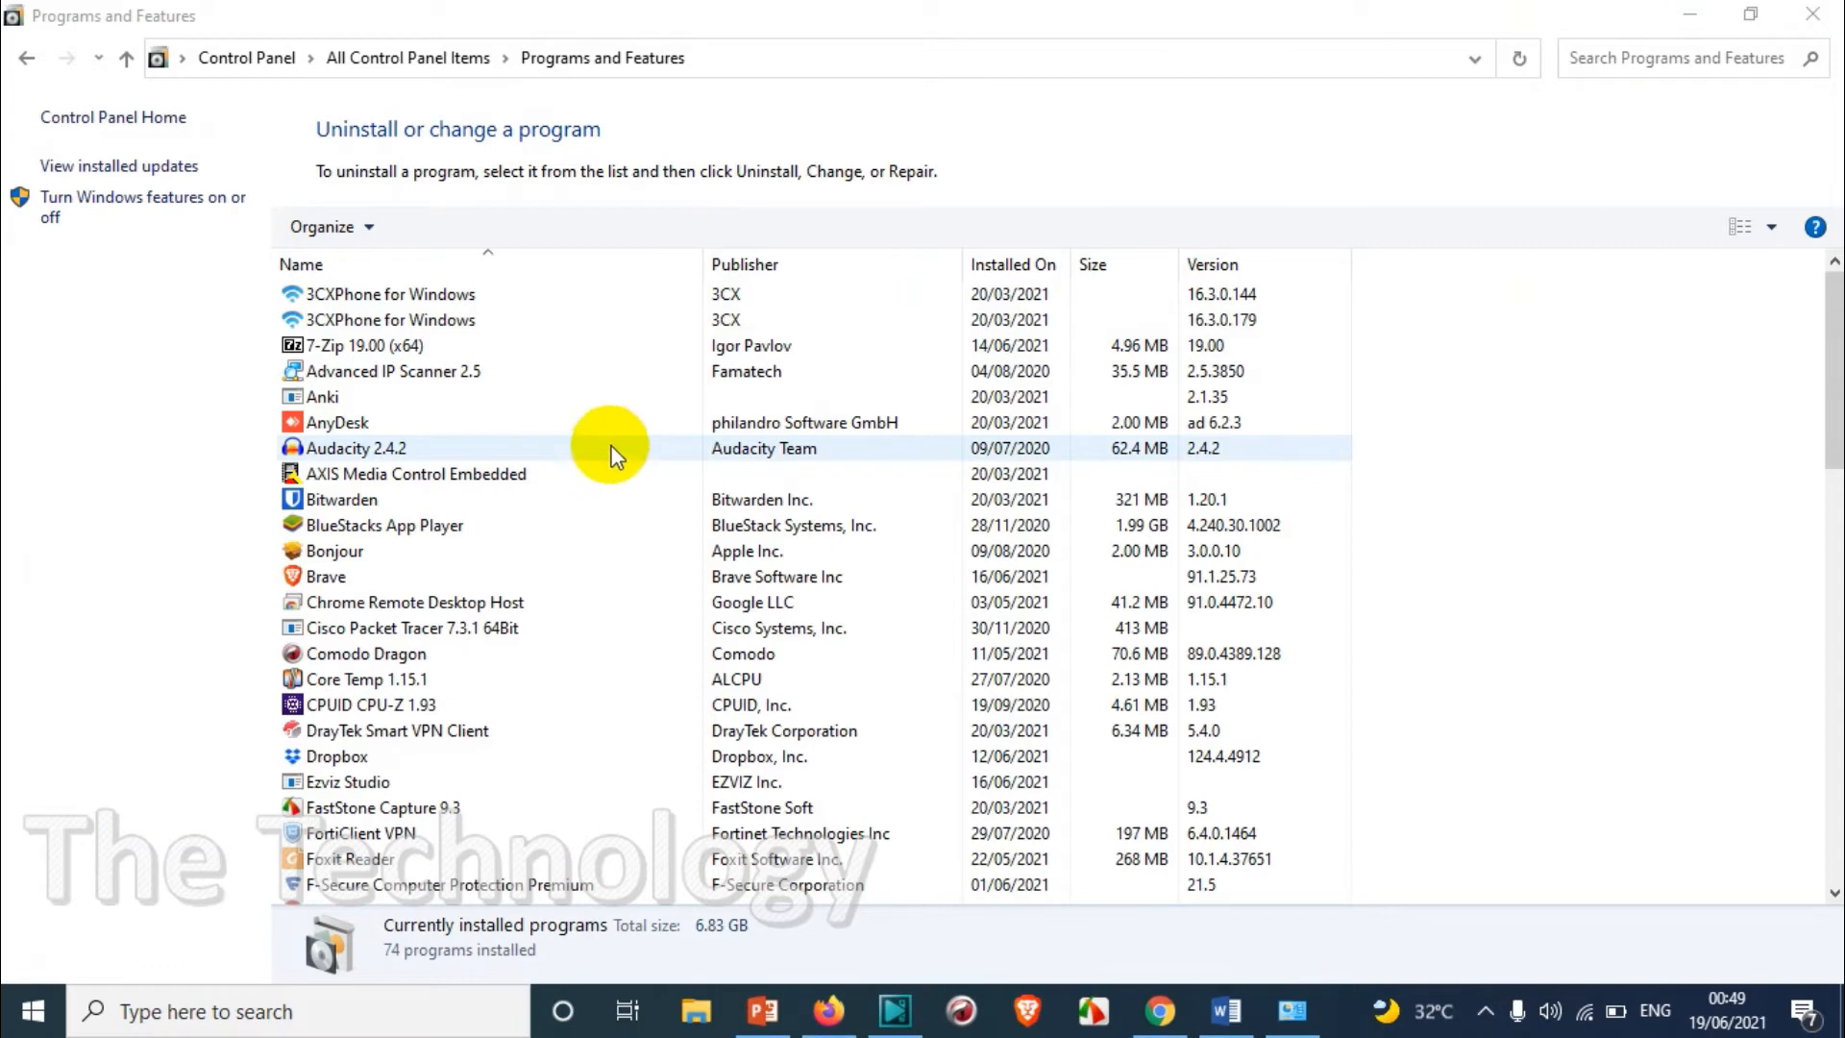
- Close the Run box so Programs and Features shows all 74 installed programs
click(389, 345)
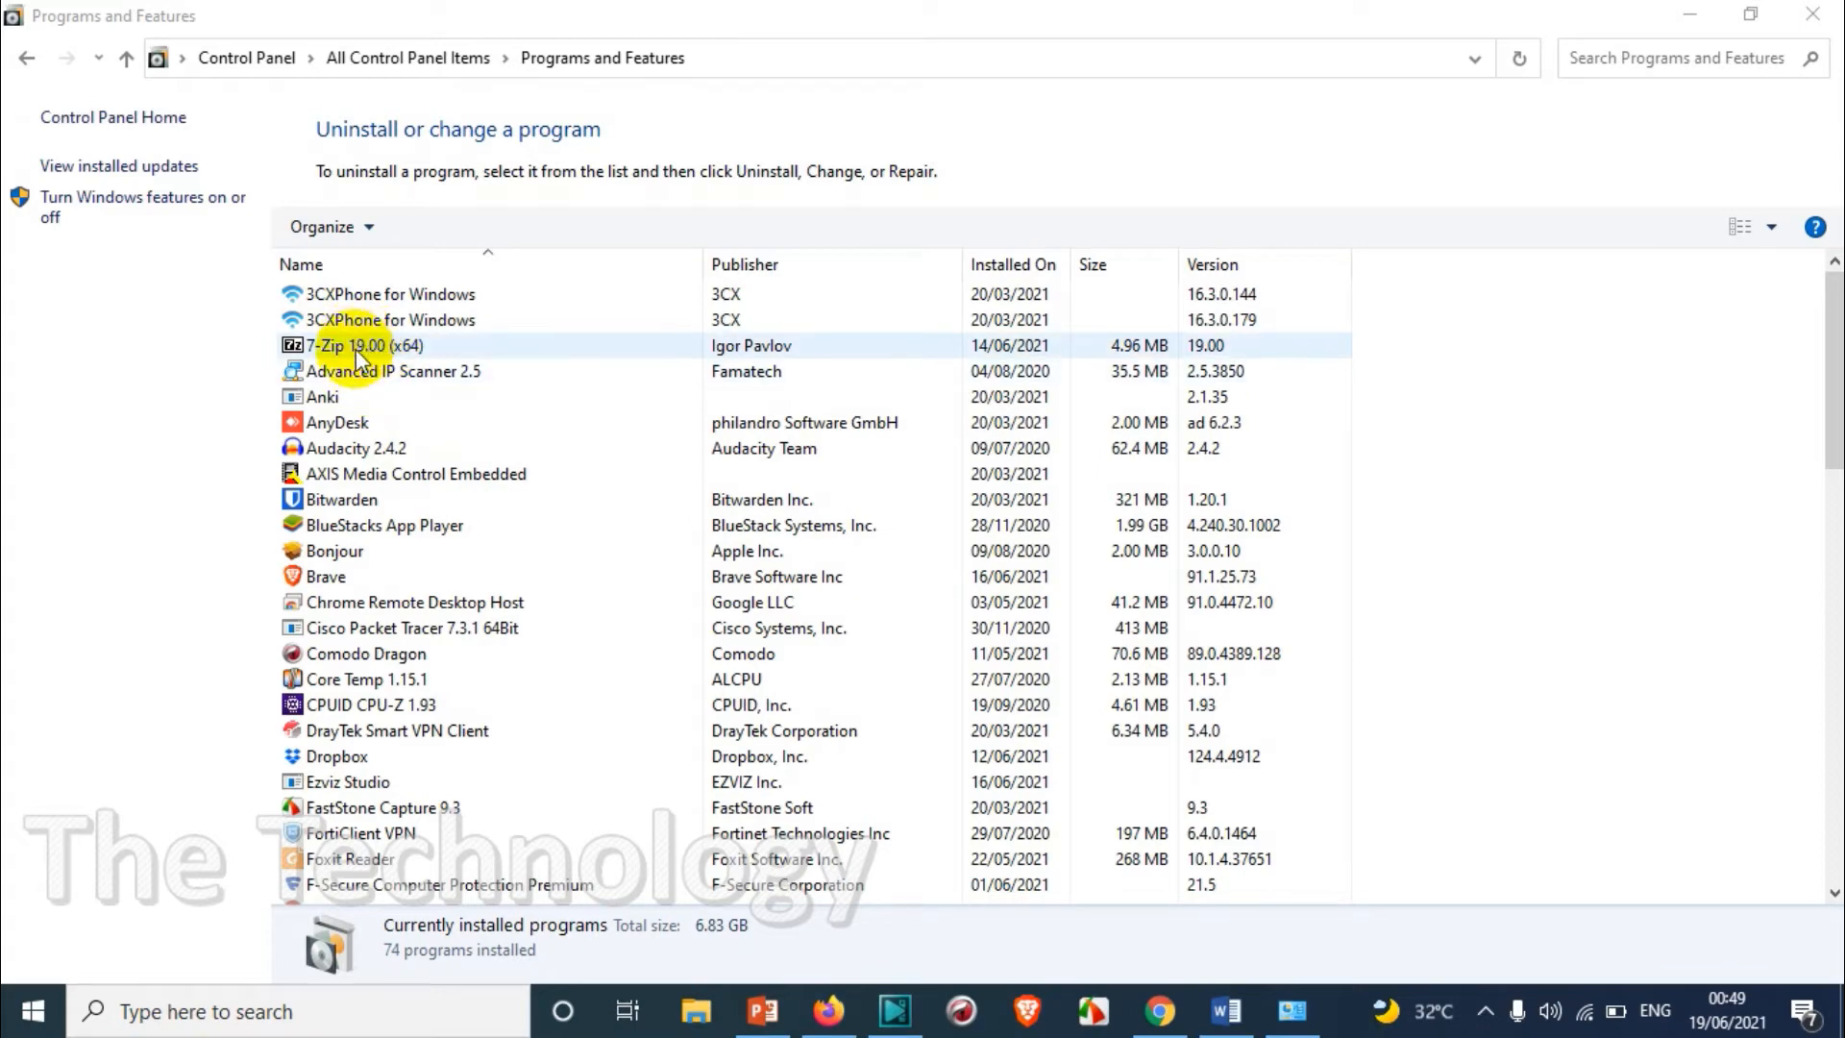
click(413, 320)
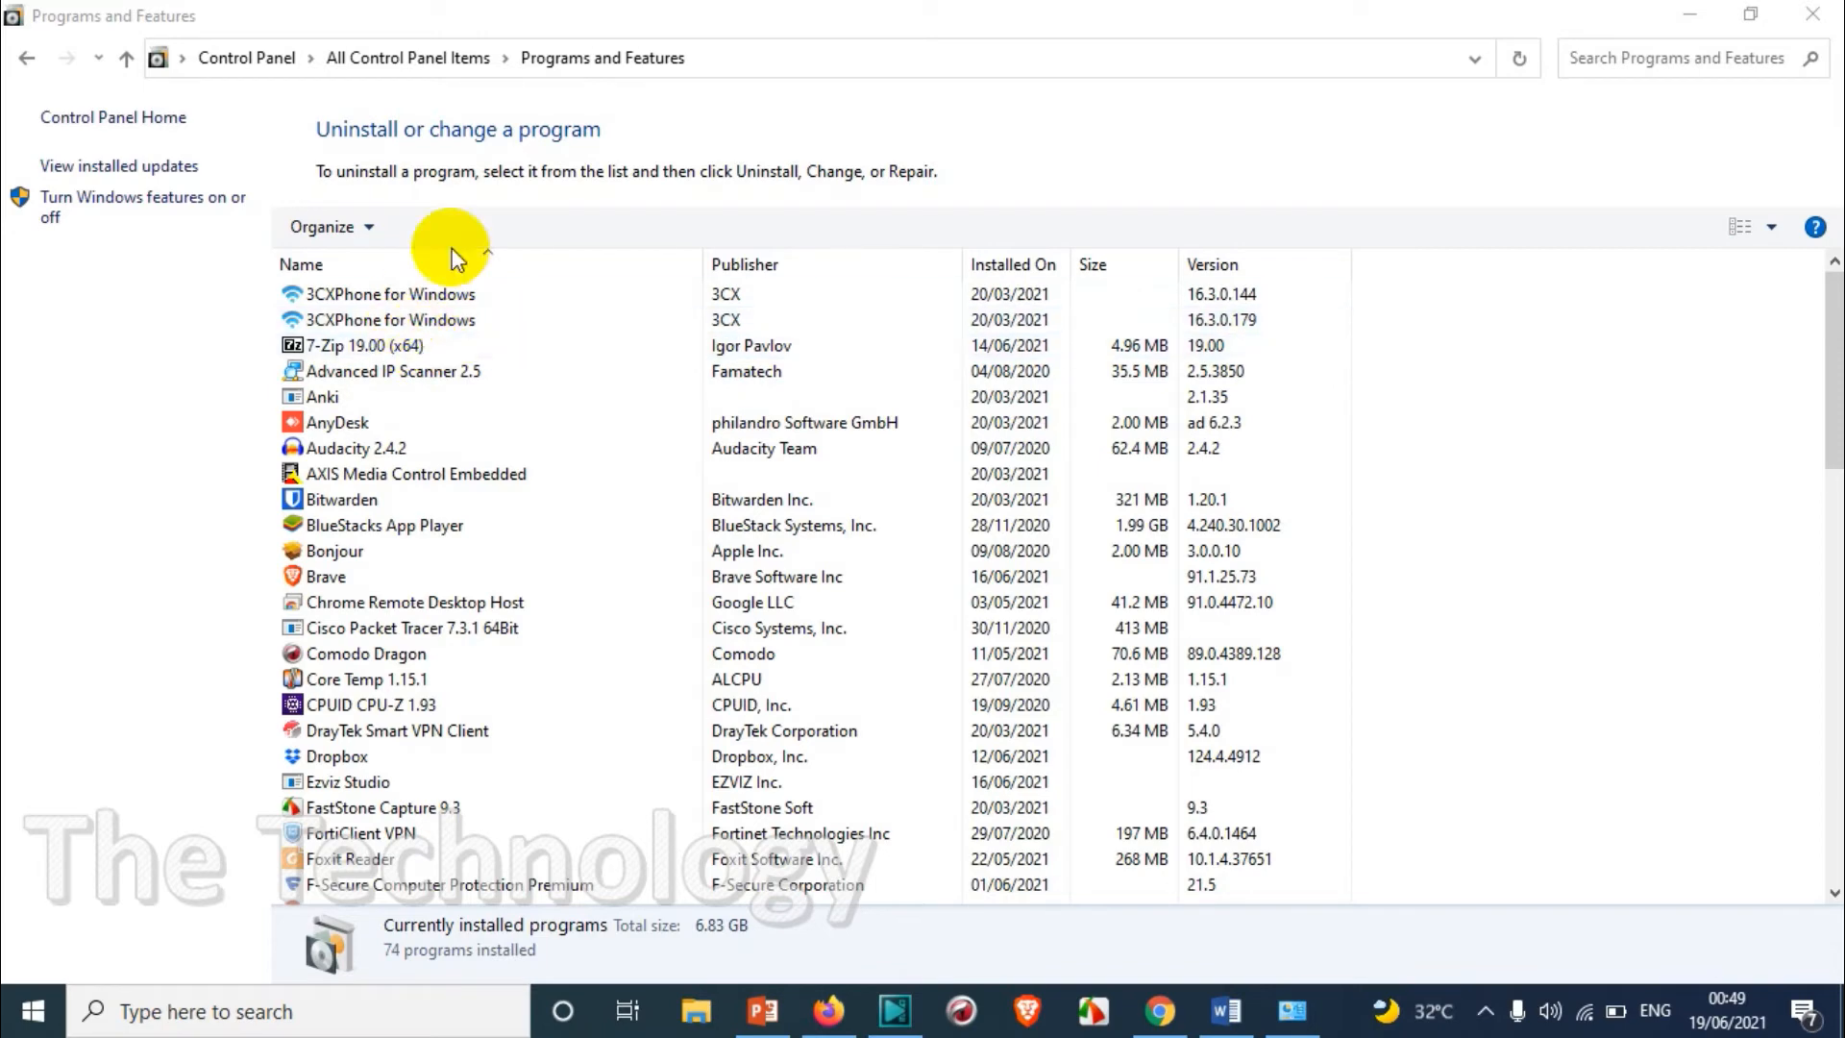
- Uninstall 7-Zip 19.00 (x64) from its right-click menu, confirming and closing the uninstaller
click(365, 345)
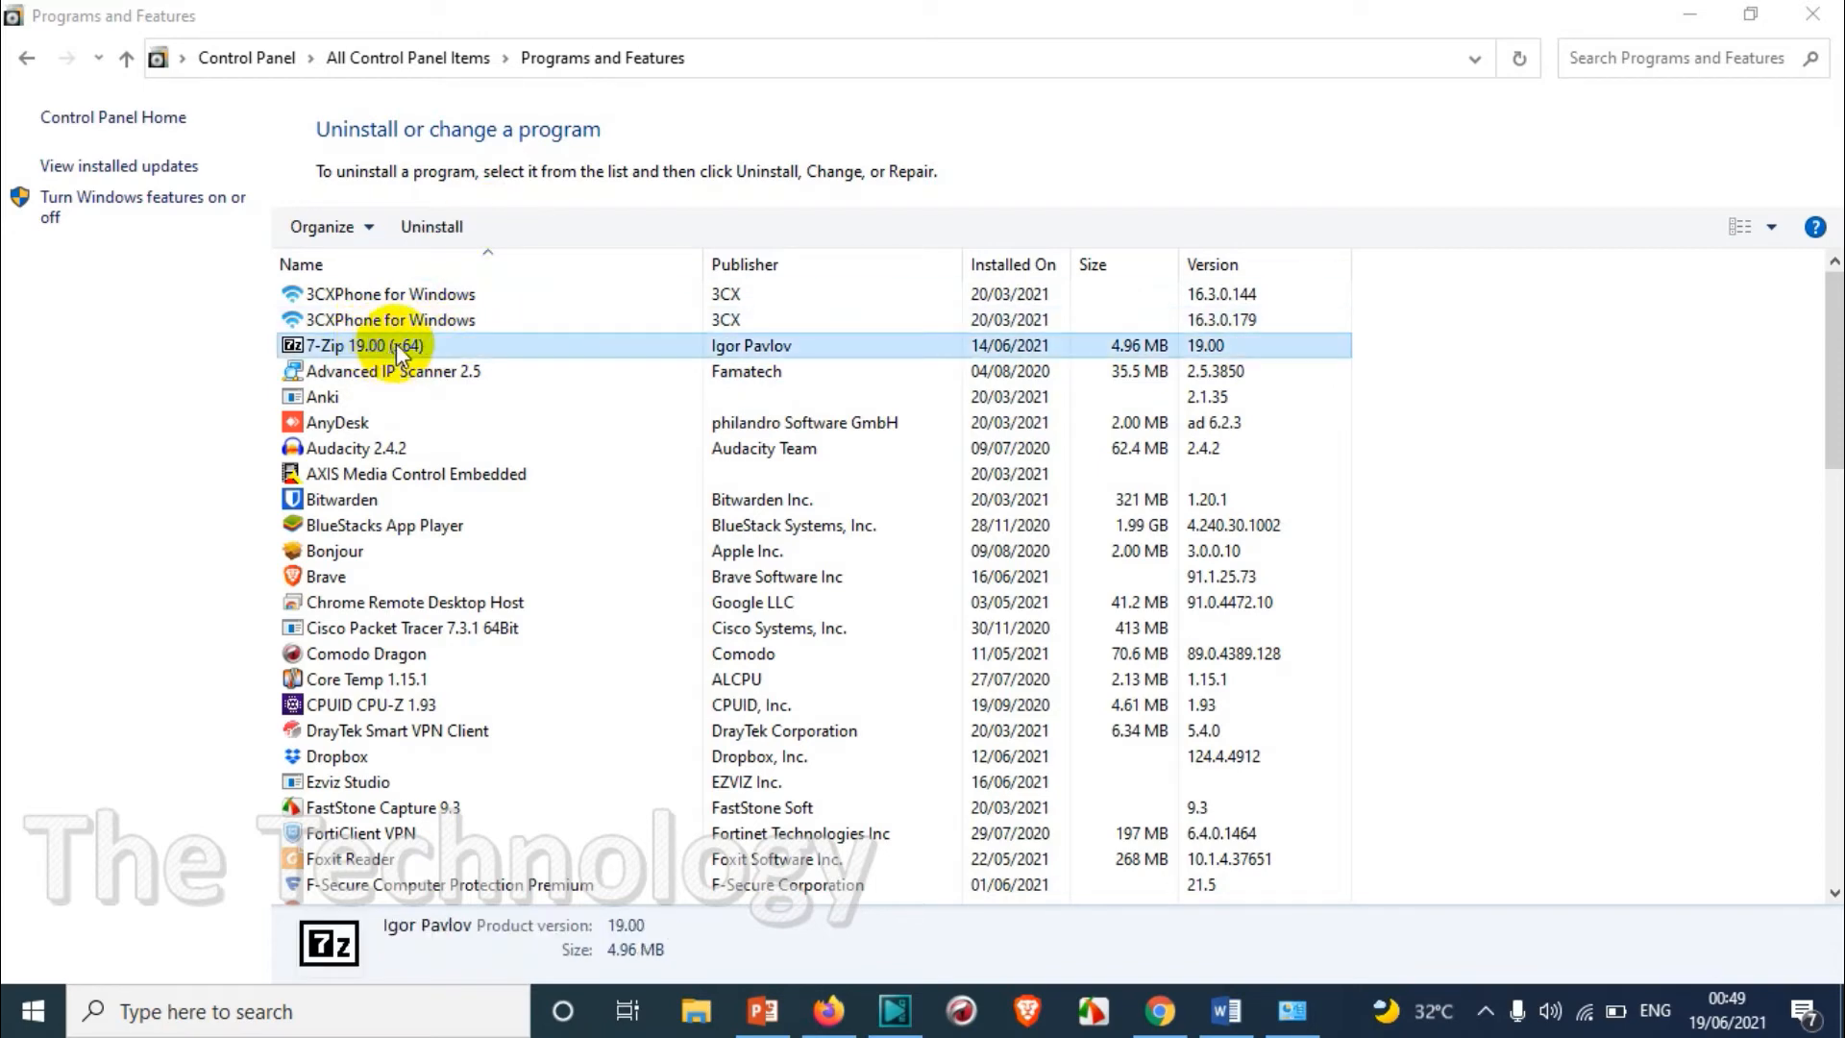
right_click(400, 345)
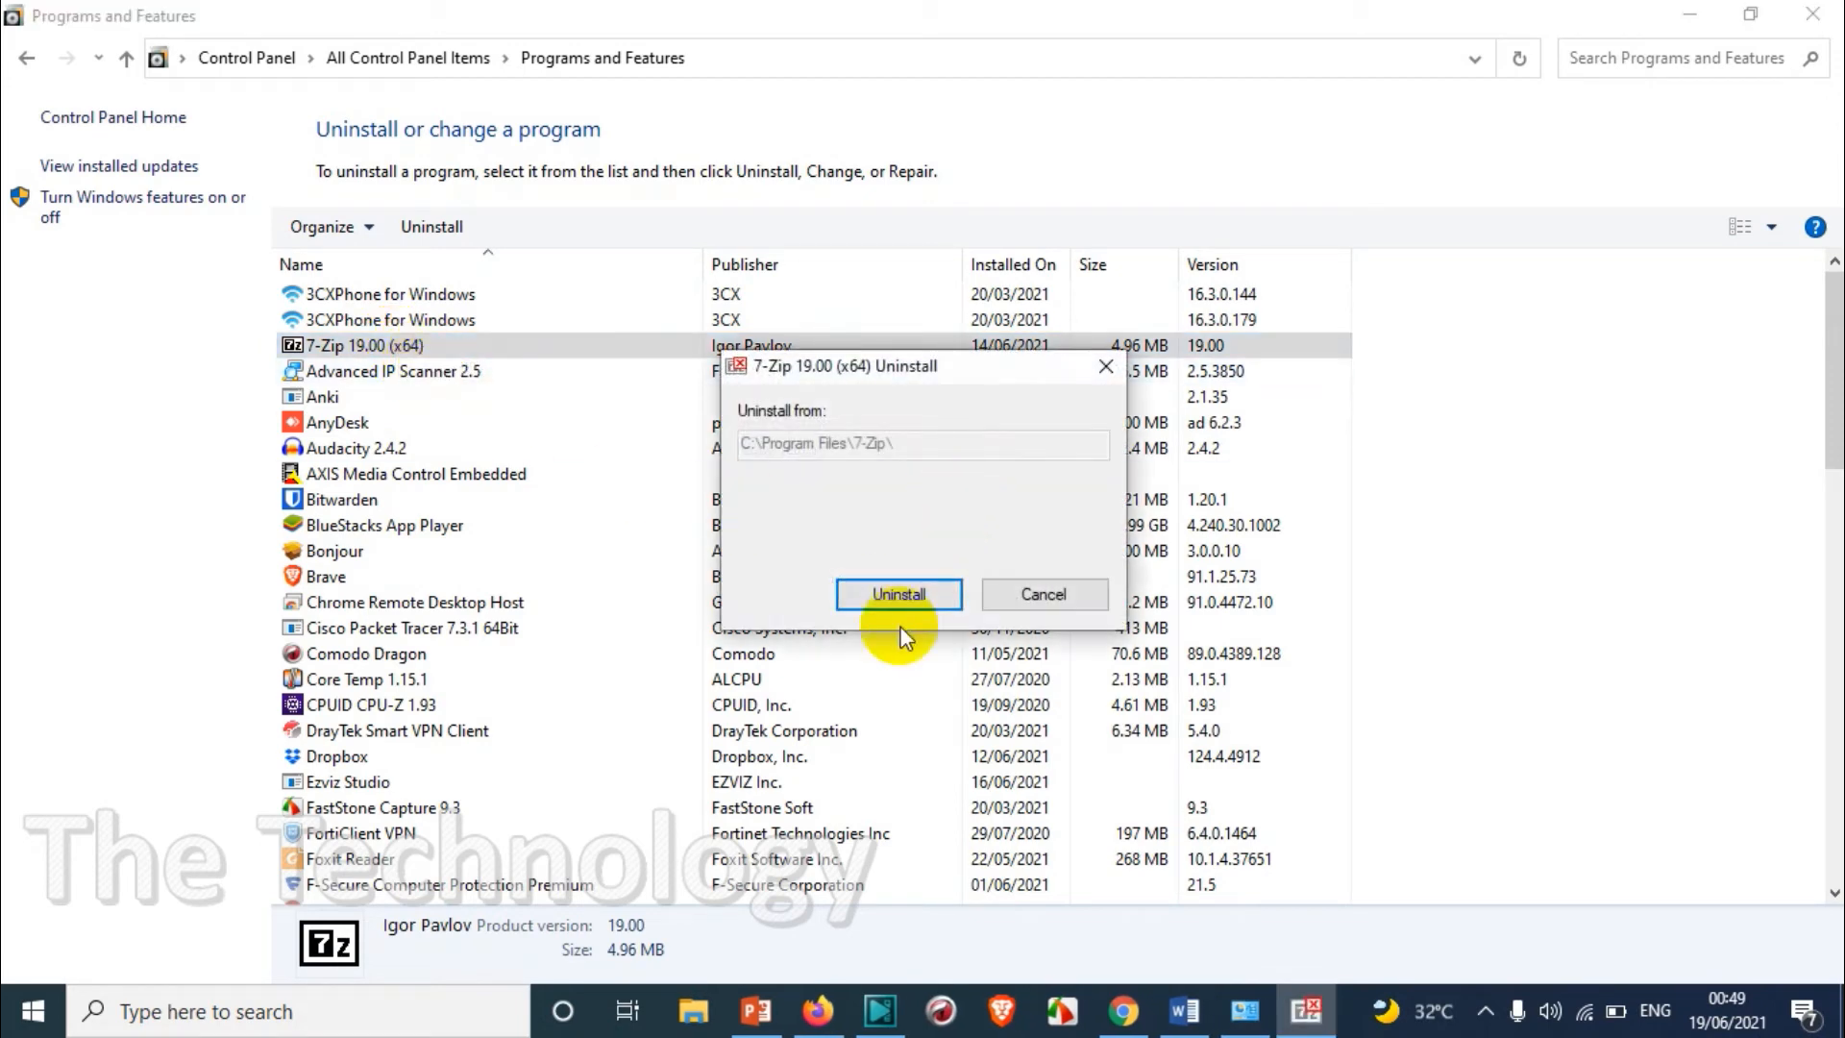
click(897, 593)
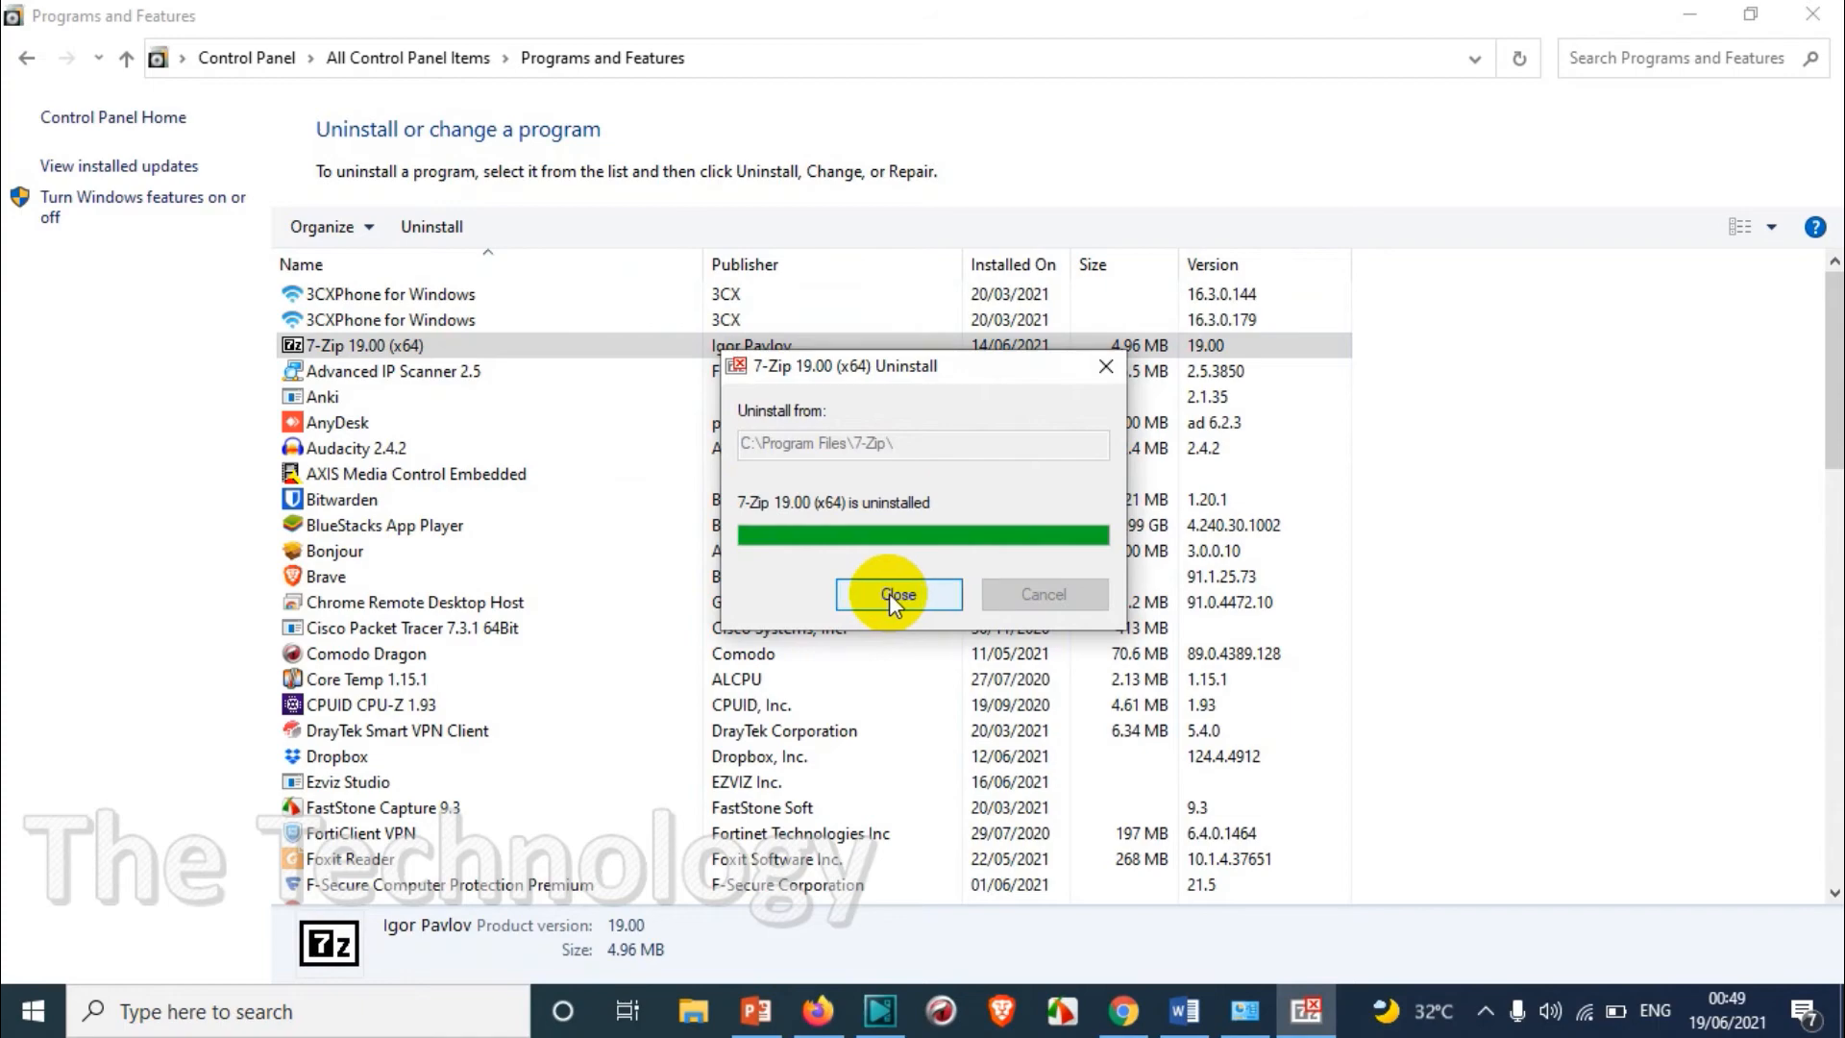
click(897, 594)
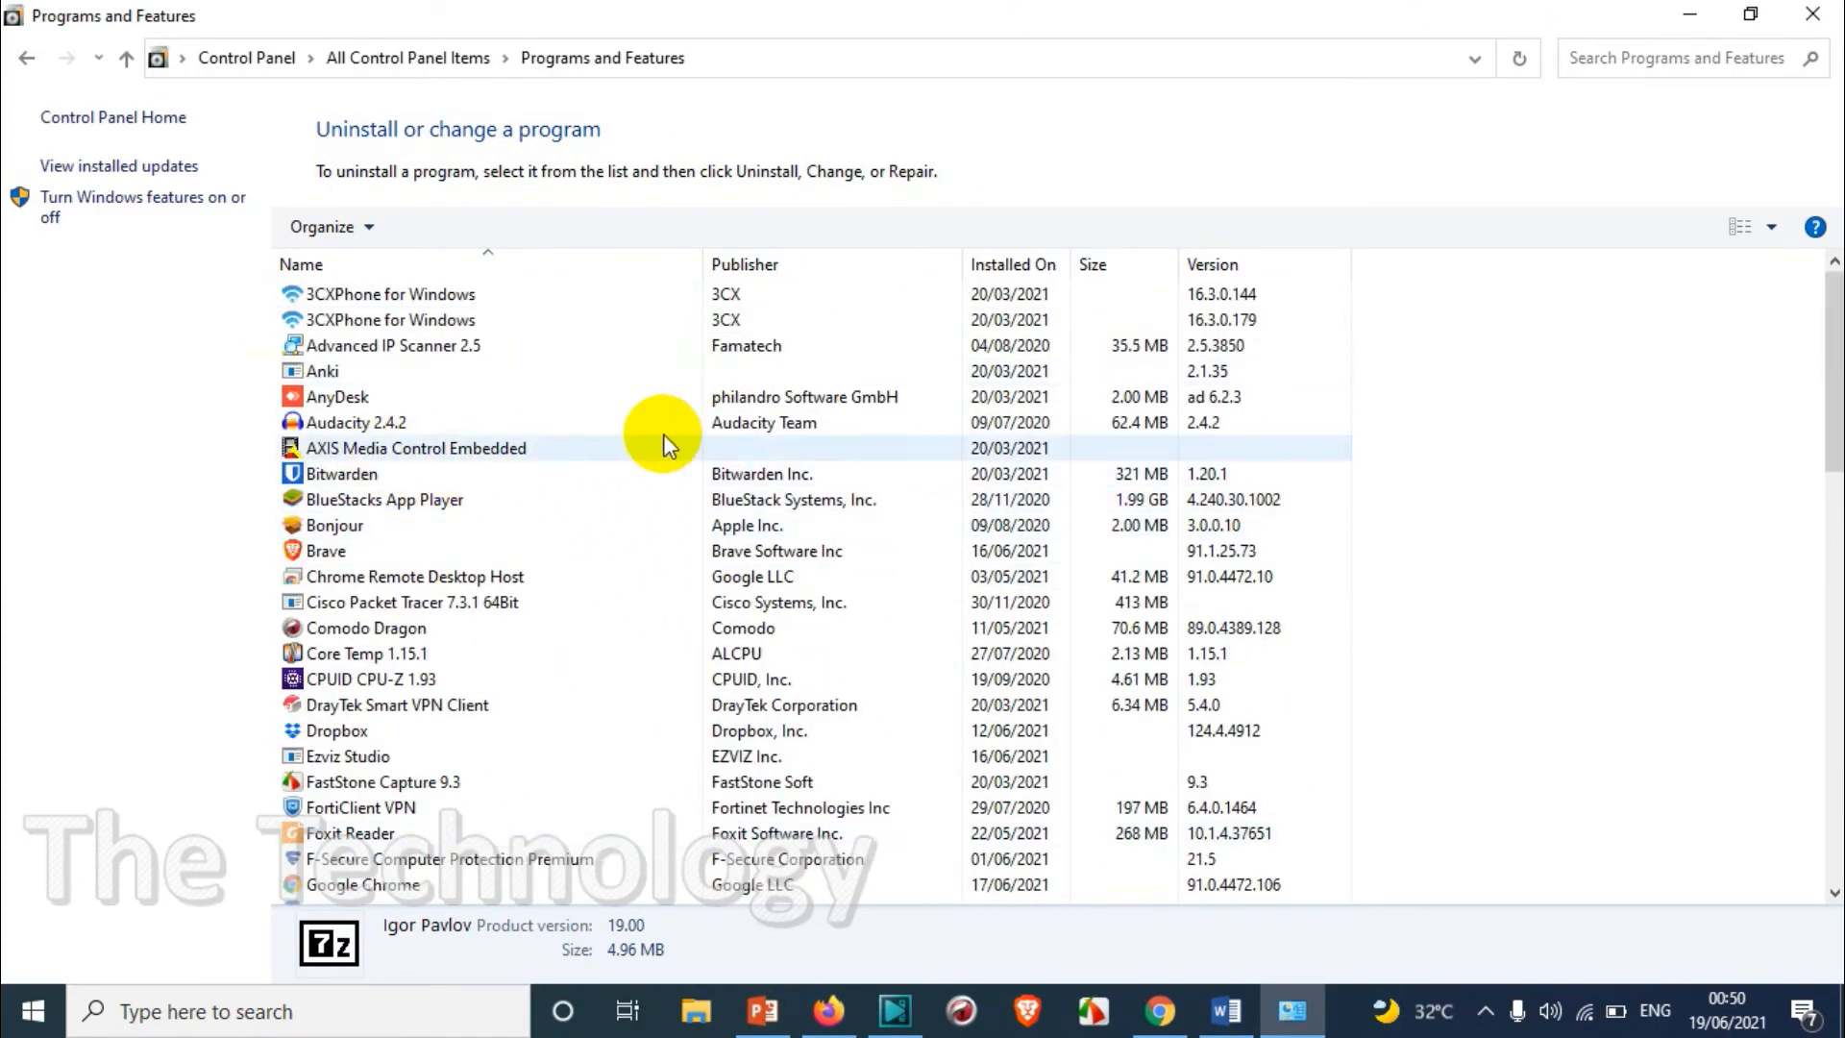
- Scroll the installed programs list to confirm 7-Zip is gone
scroll(down, 3)
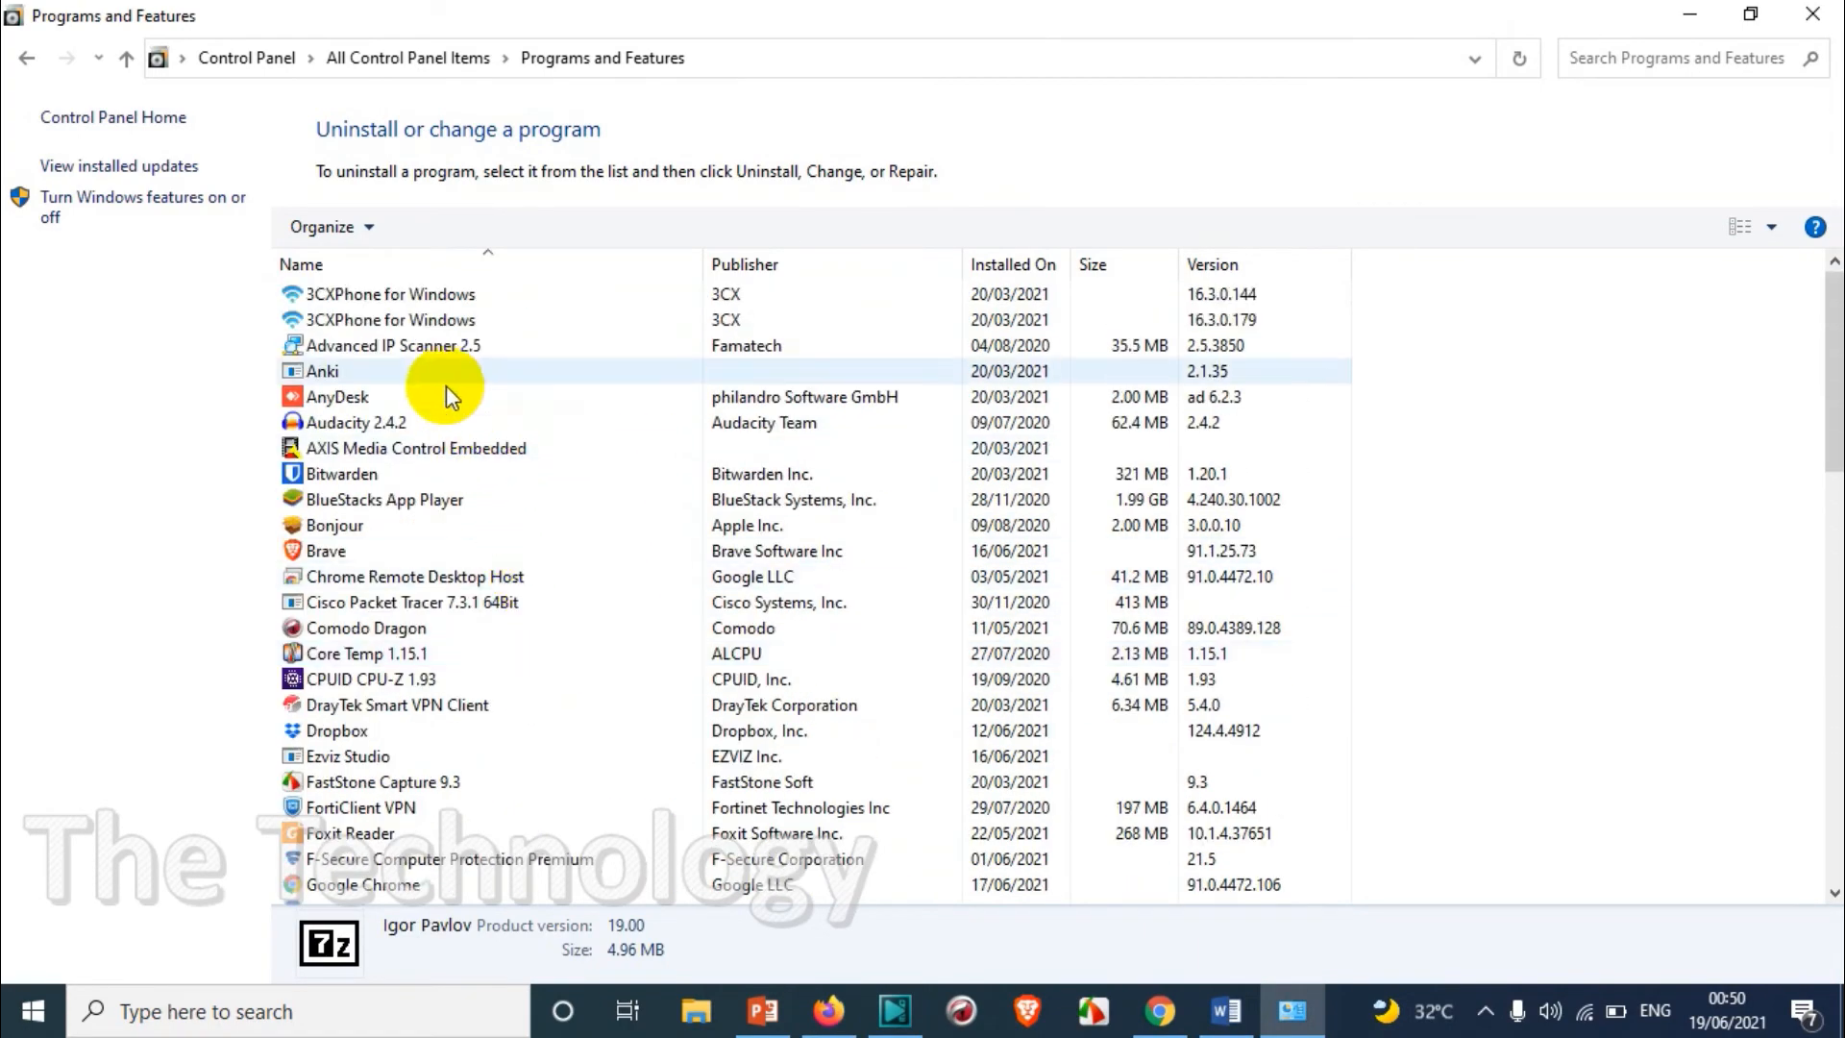
click(382, 499)
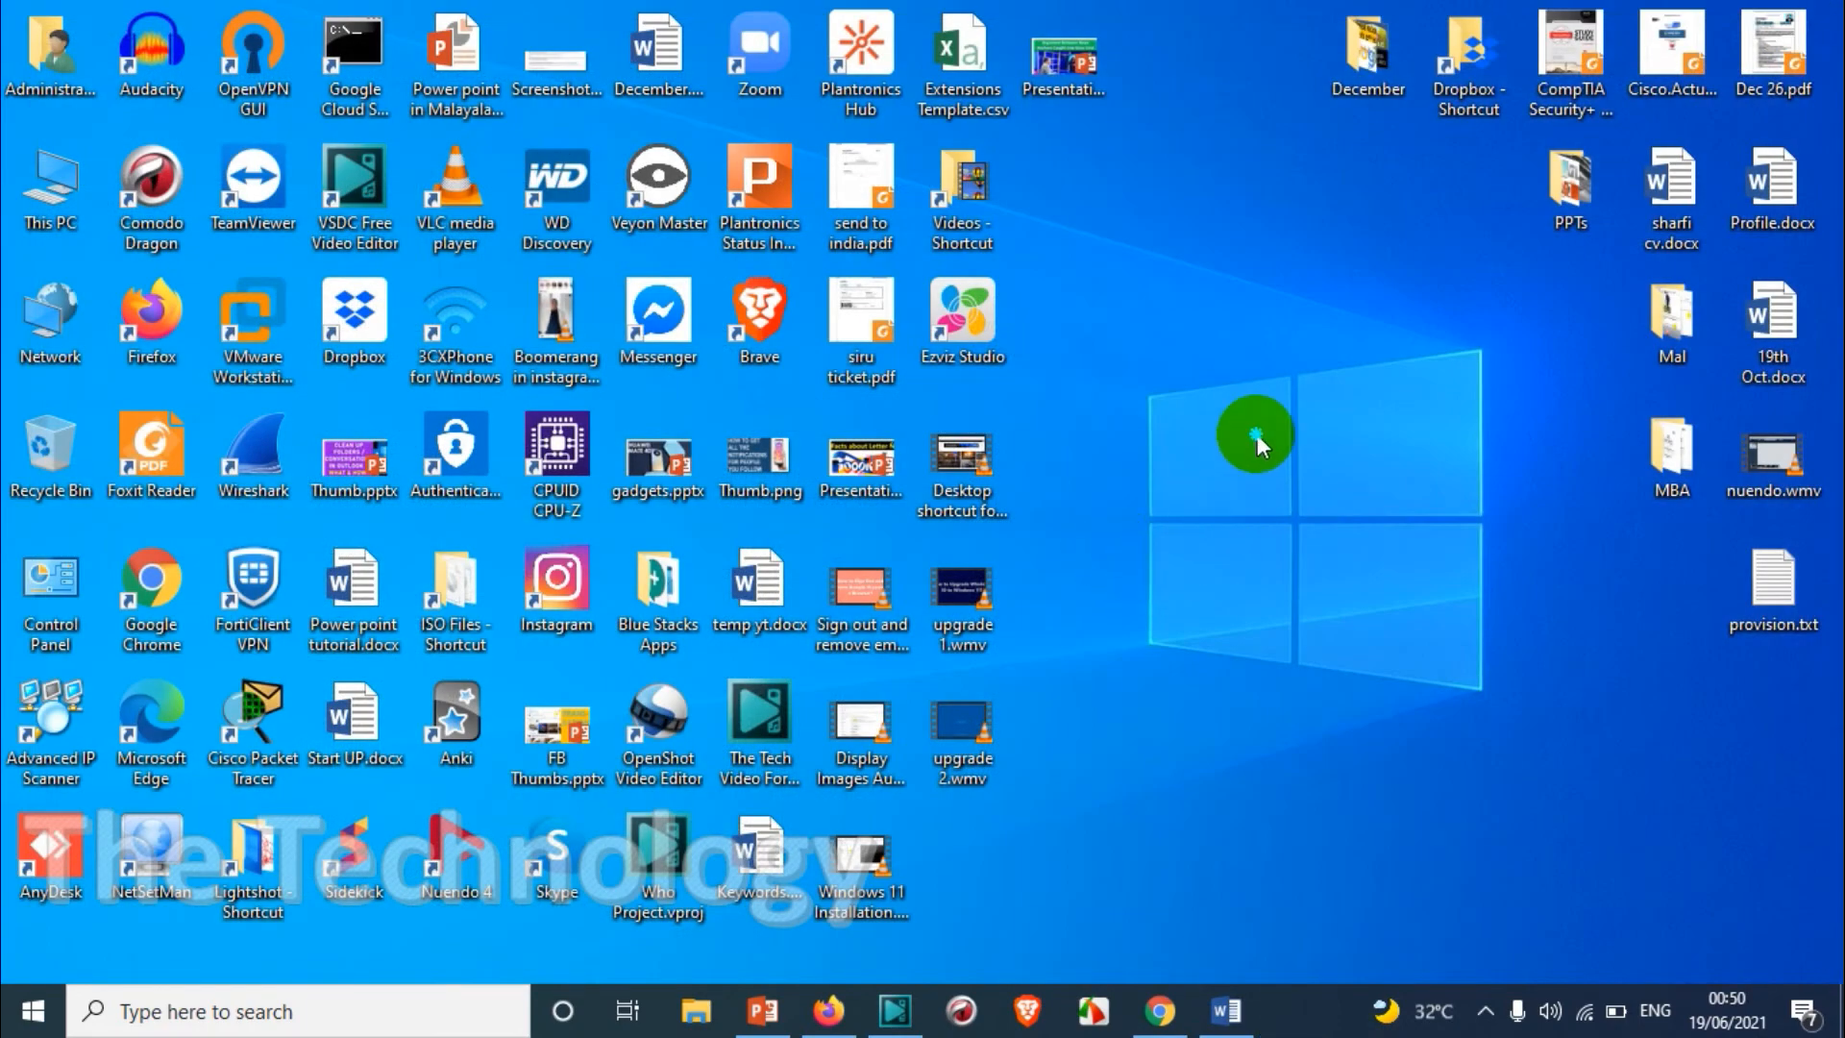
mouse_move(1296, 682)
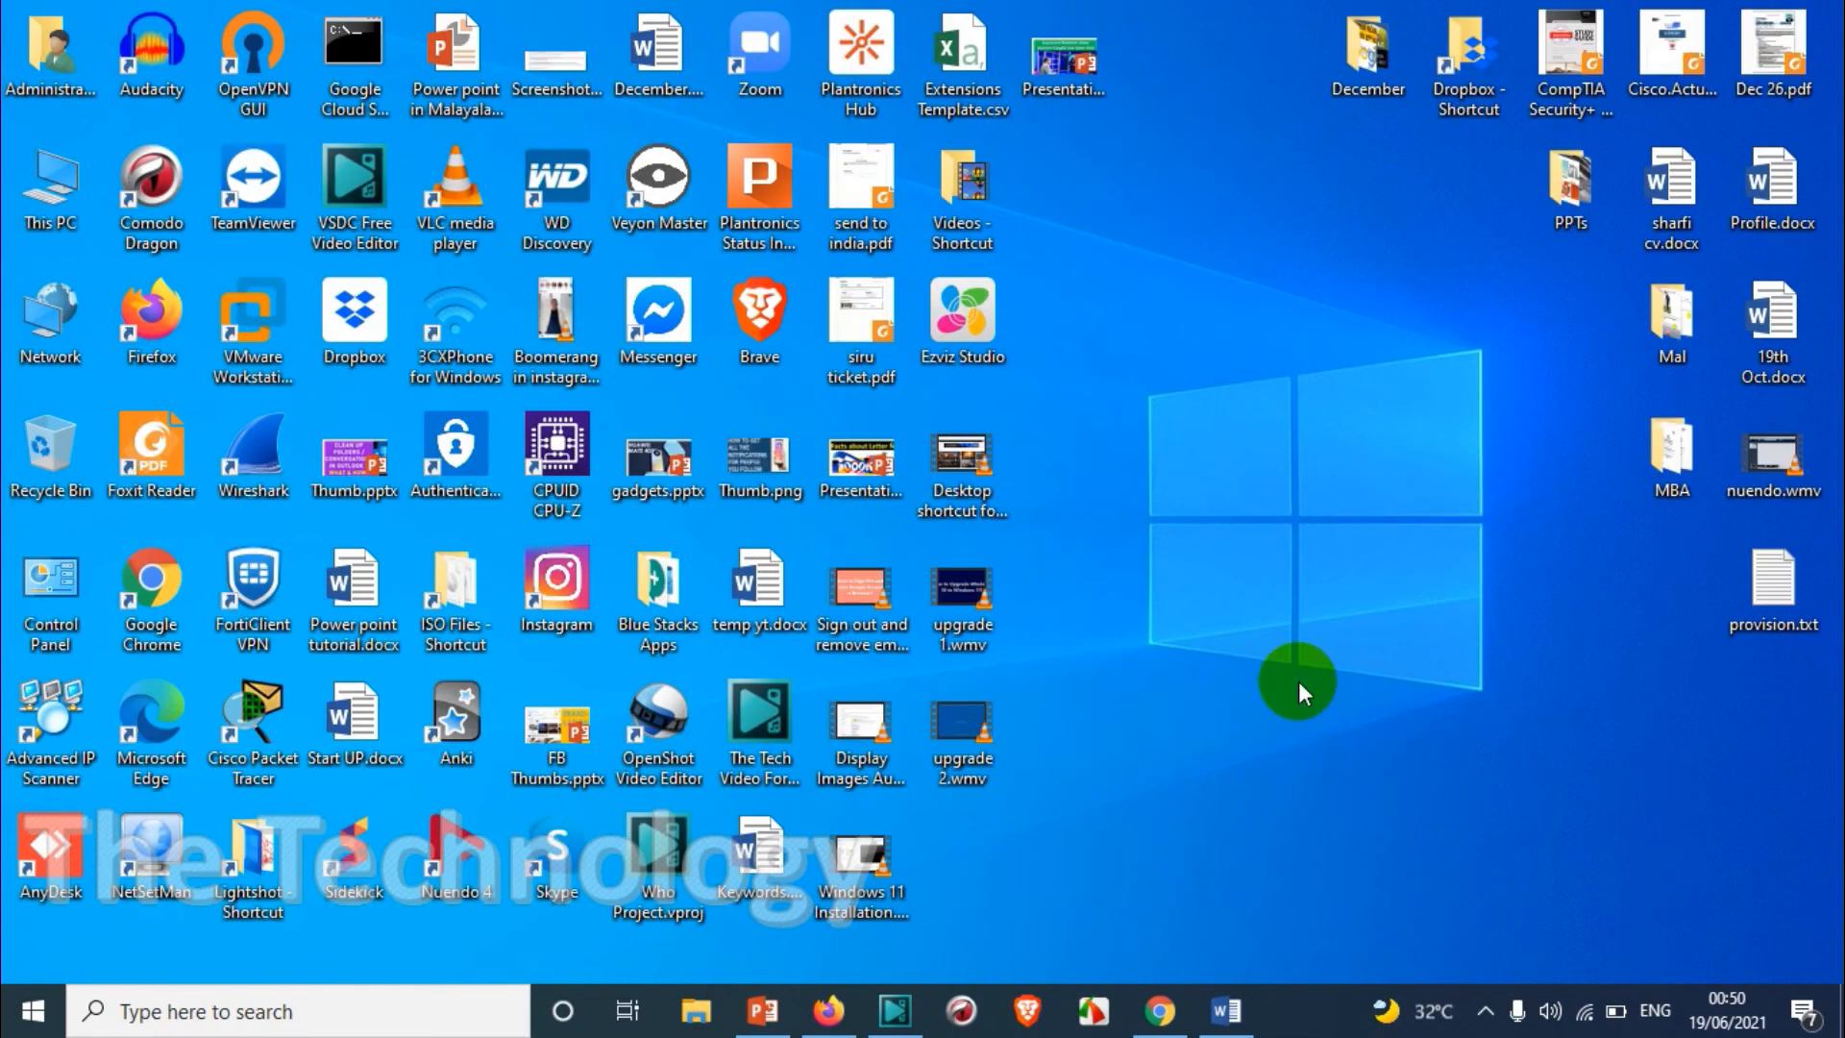